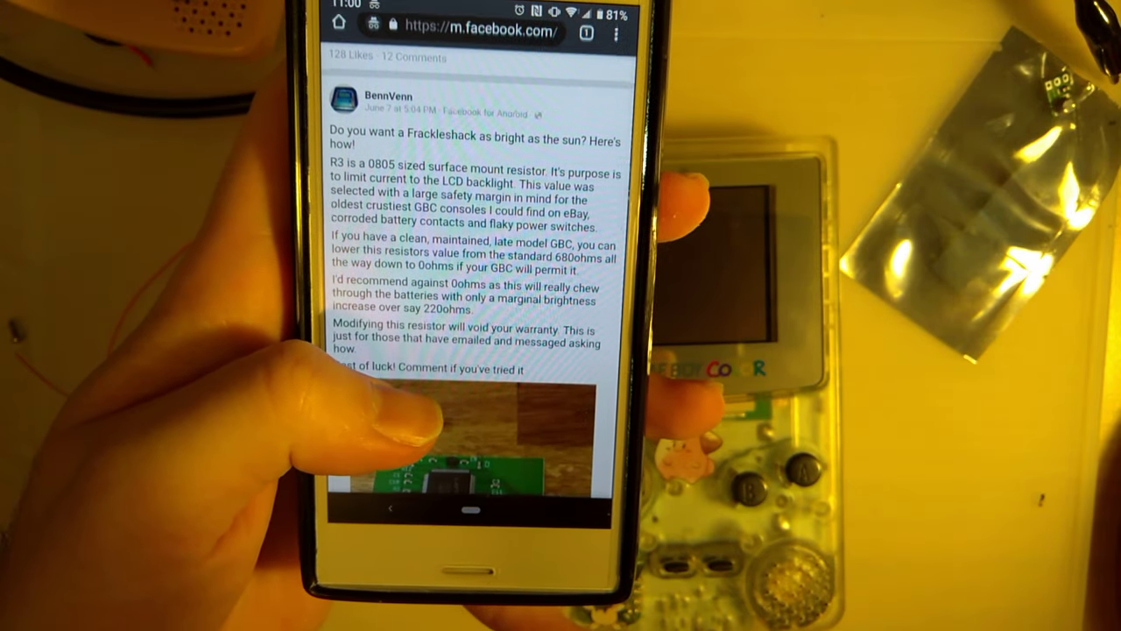
pyautogui.scroll(-3)
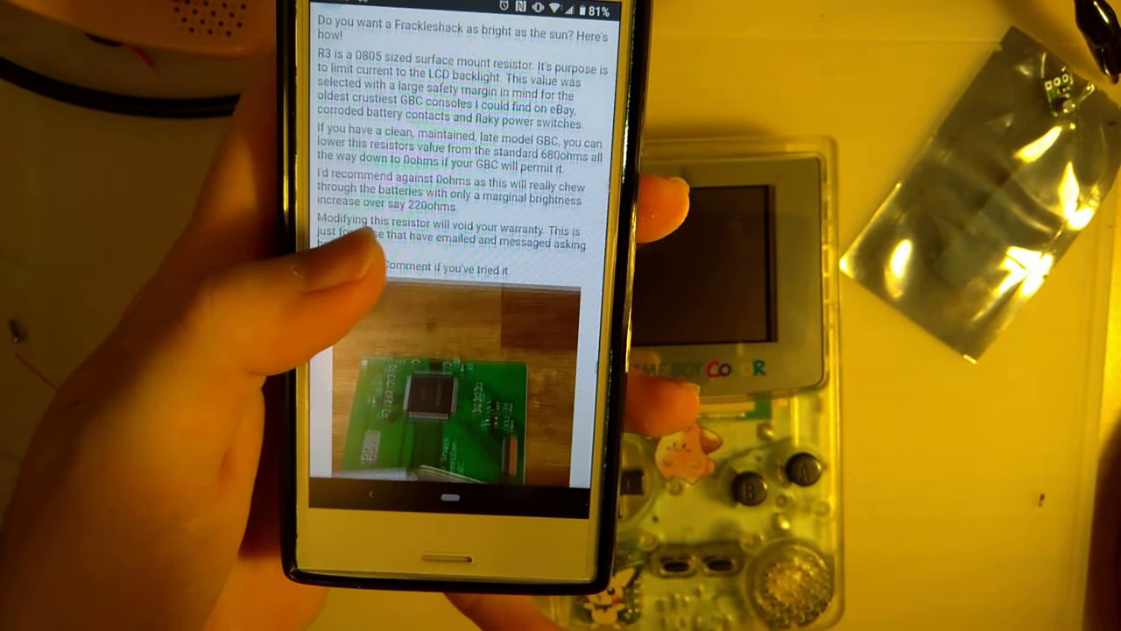